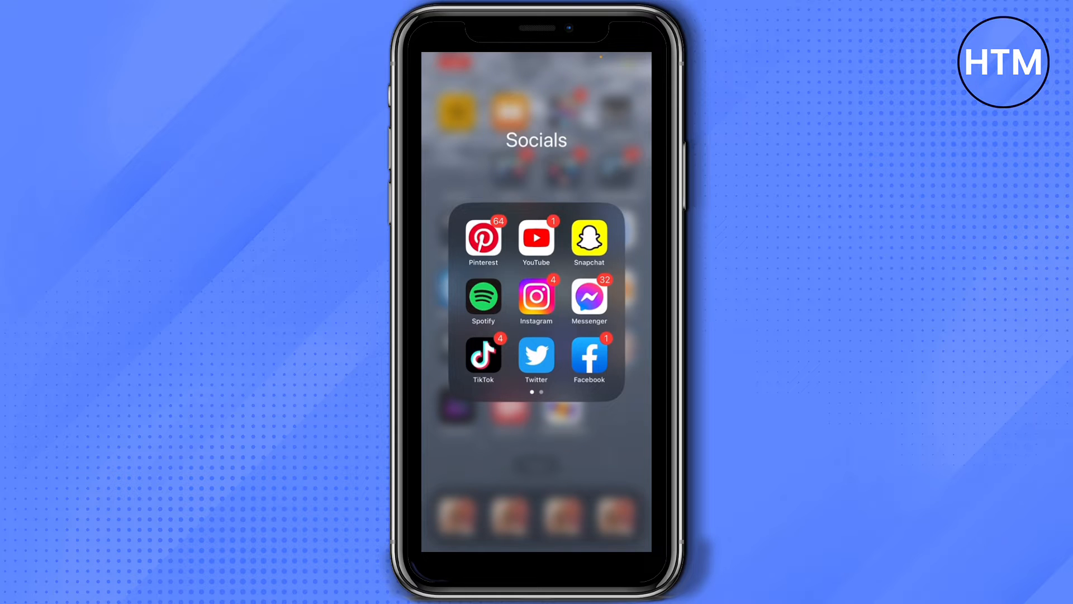
- Launch Instagram from the Socials folder and show your own profile grid
left_click(536, 298)
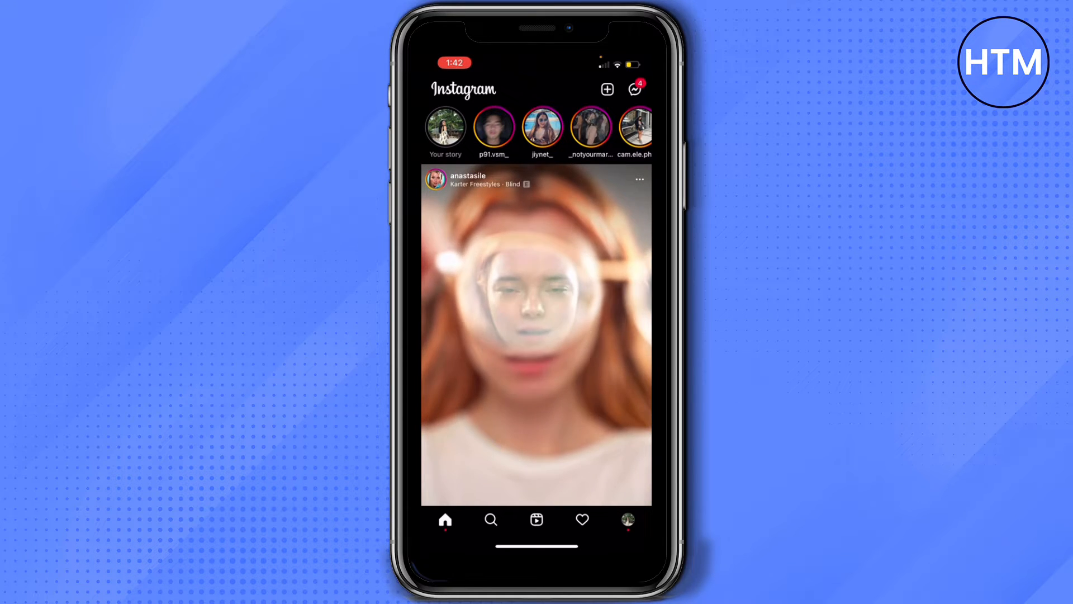
left_click(627, 518)
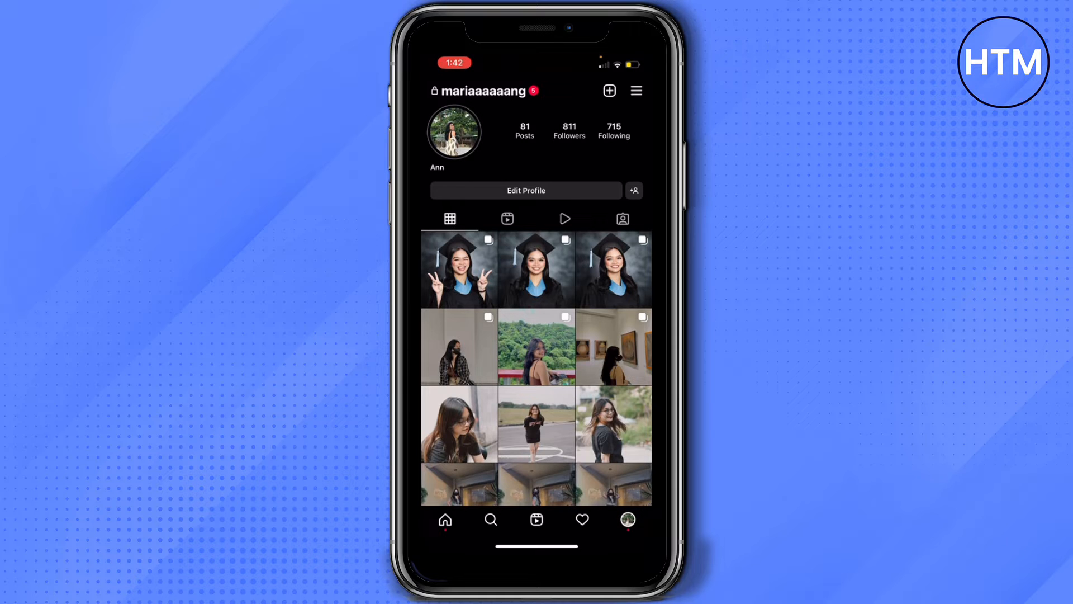
- Go to Settings > Notifications and switch Pause All off
left_click(635, 89)
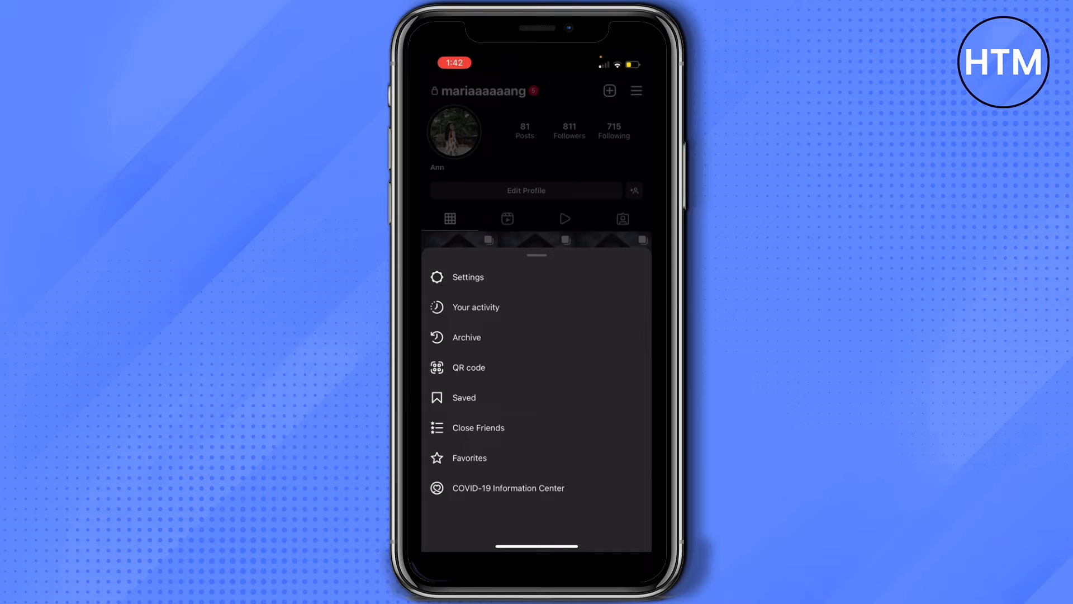
left_click(467, 277)
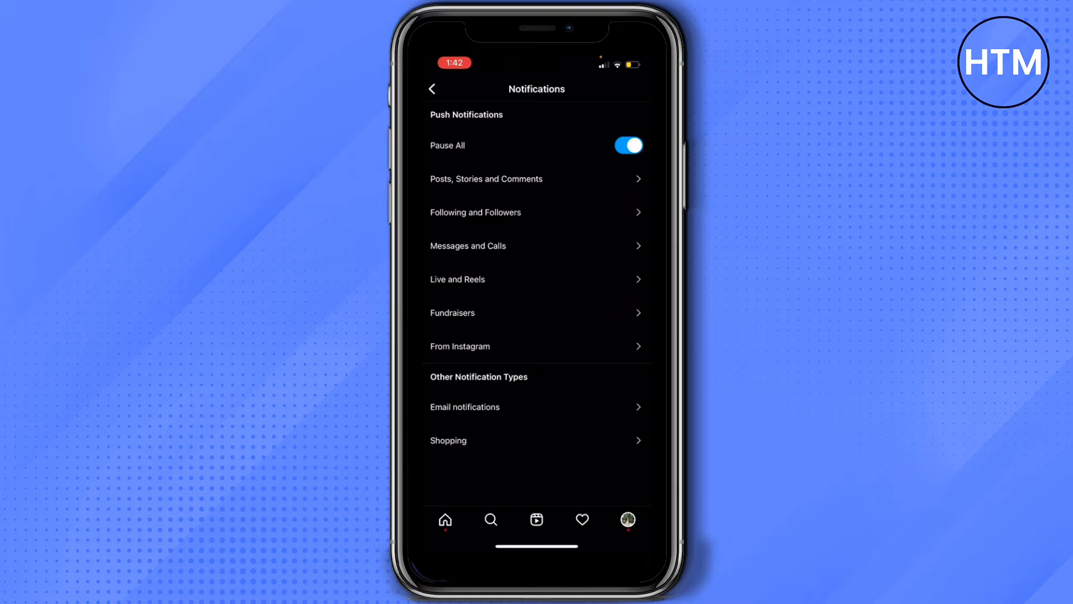
left_click(628, 145)
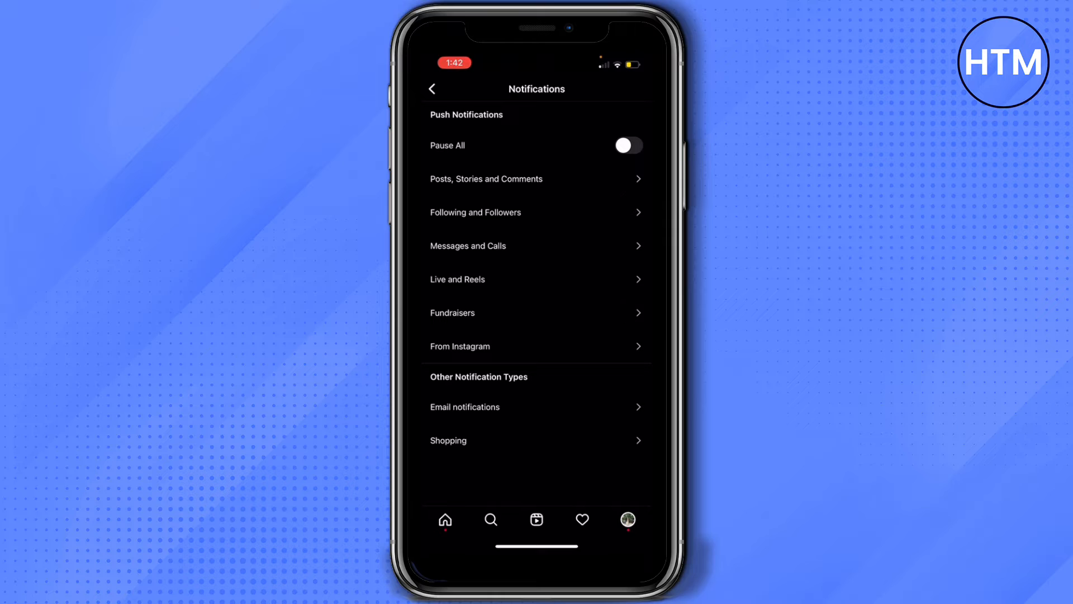
- Set Likes and First Posts and Stories notifications to From Everyone
left_click(510, 179)
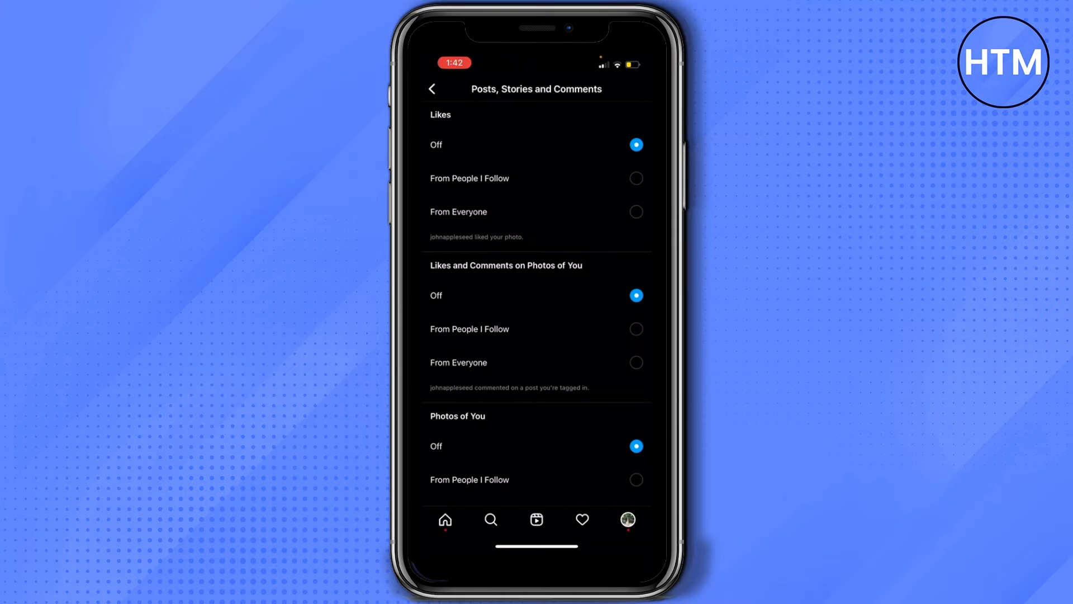
scroll("down", 3)
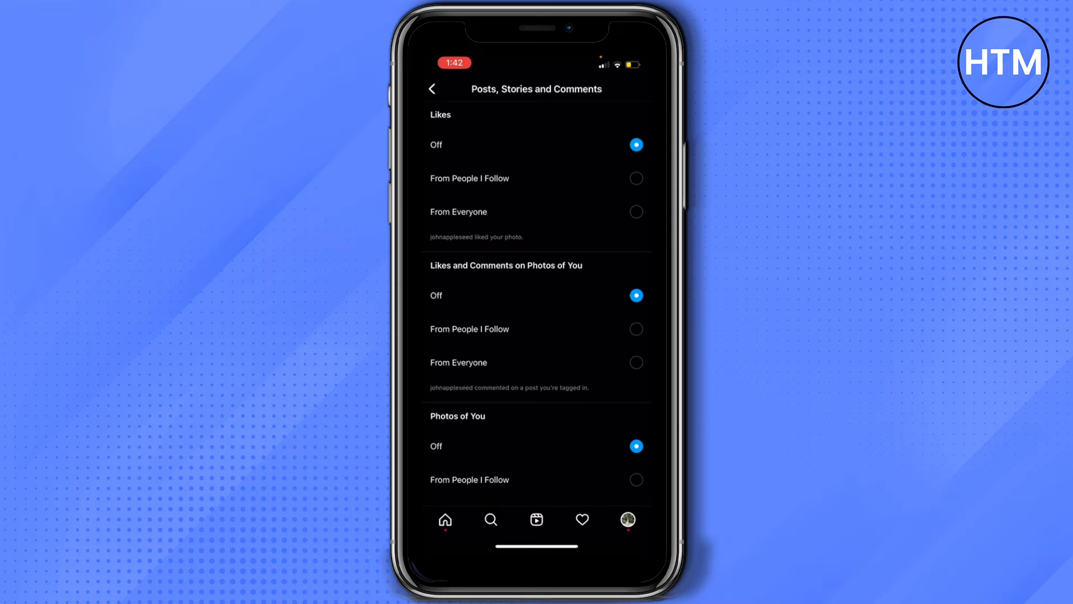
left_click(636, 211)
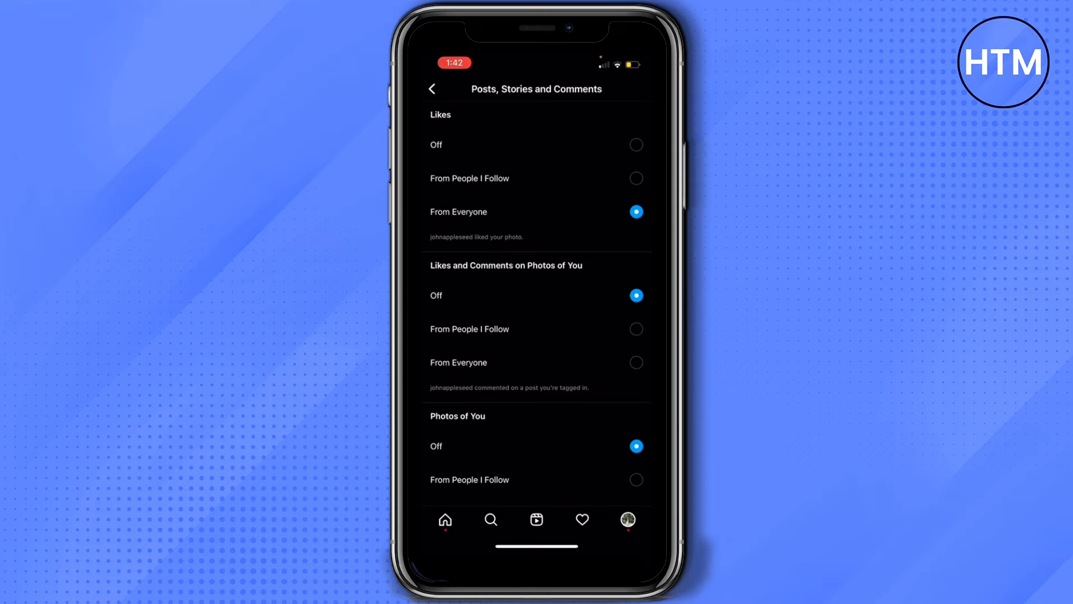
scroll("down", 3)
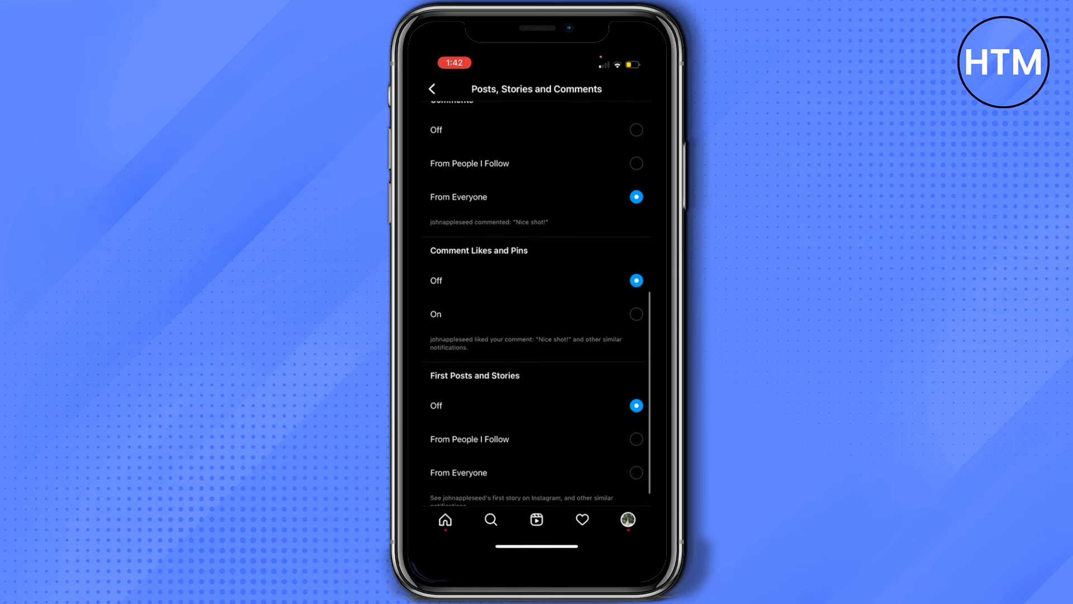
scroll("up", 3)
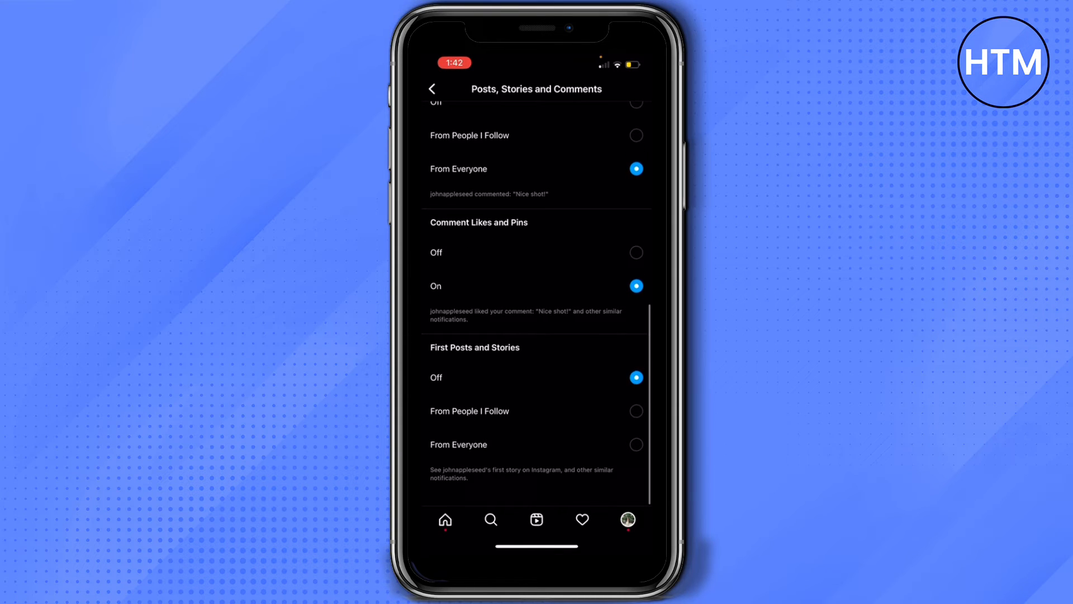
left_click(634, 446)
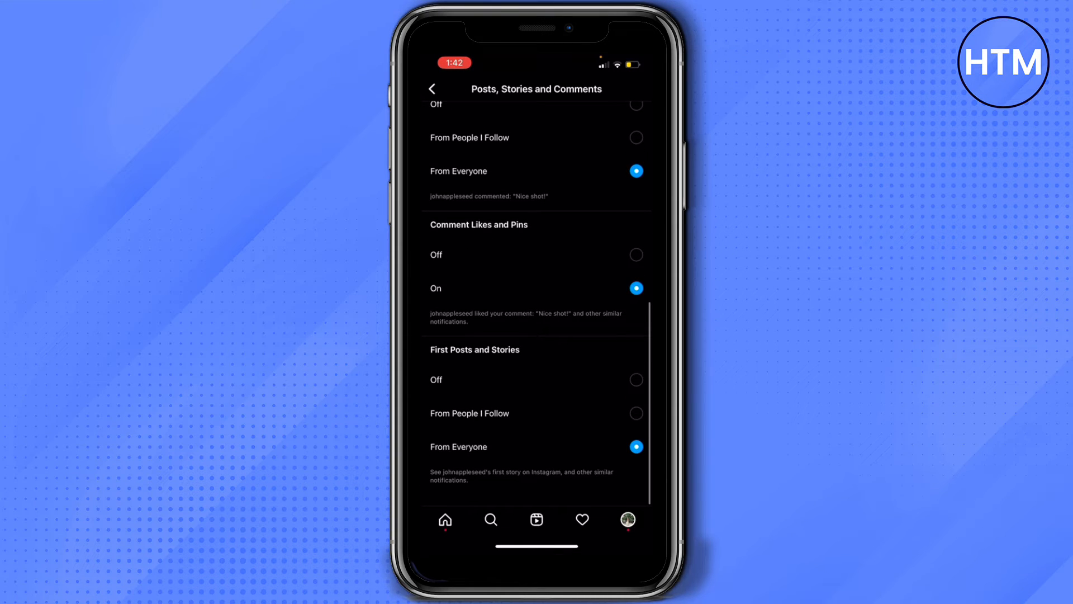
left_click(433, 88)
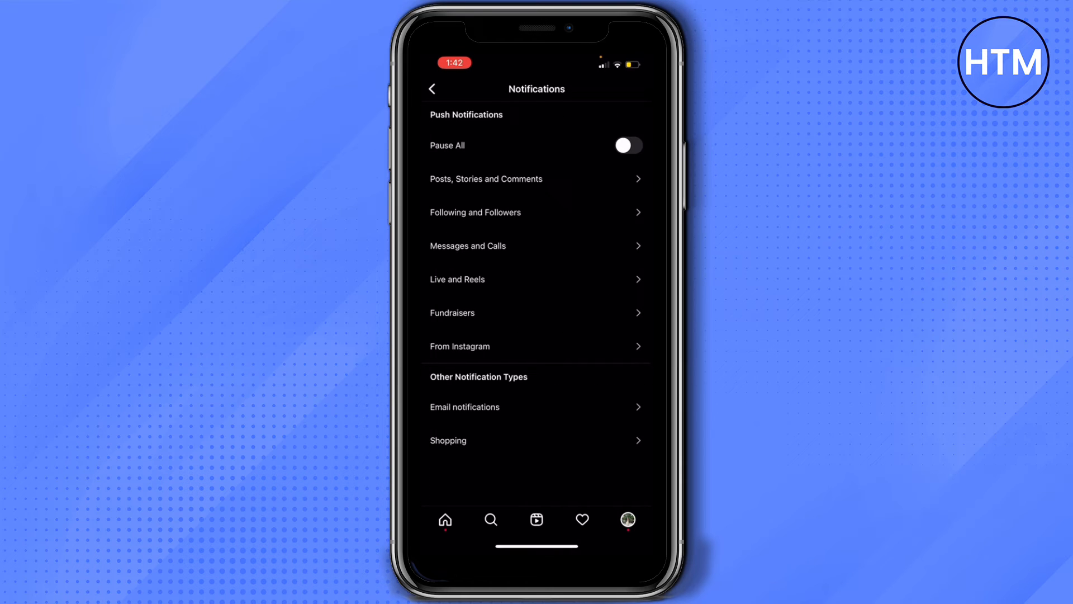
- Set Mentions in Bio to From Everyone, then show the Messages and Calls options
left_click(536, 213)
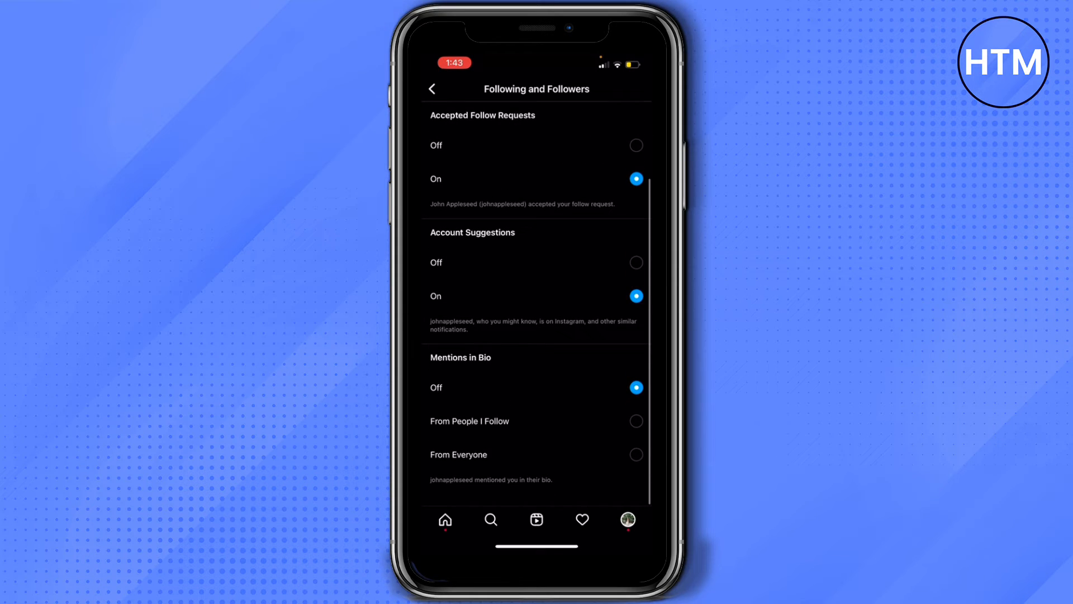
left_click(635, 454)
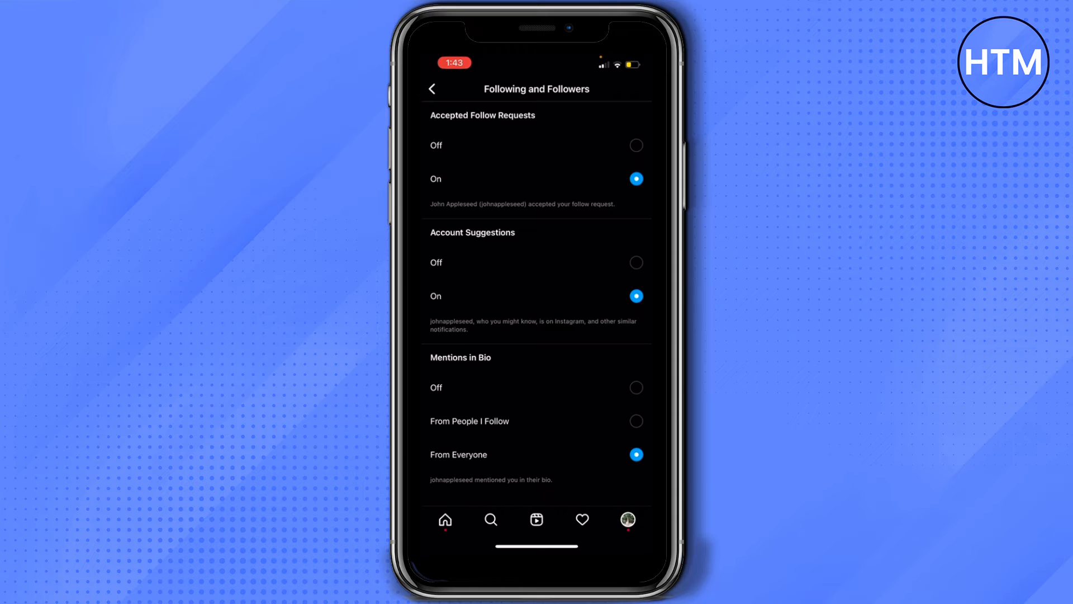
left_click(432, 88)
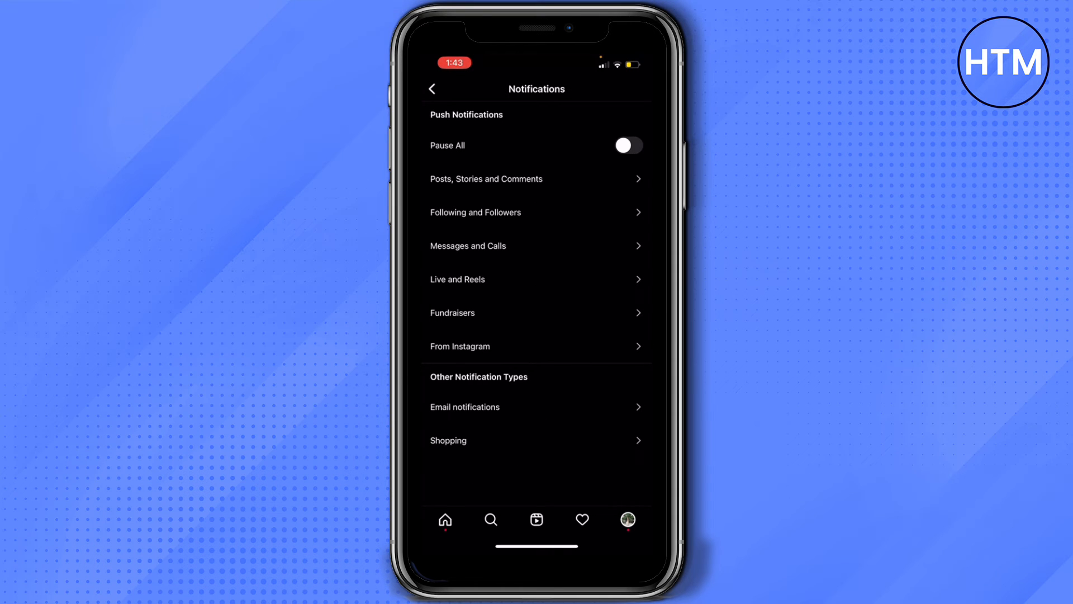
left_click(536, 246)
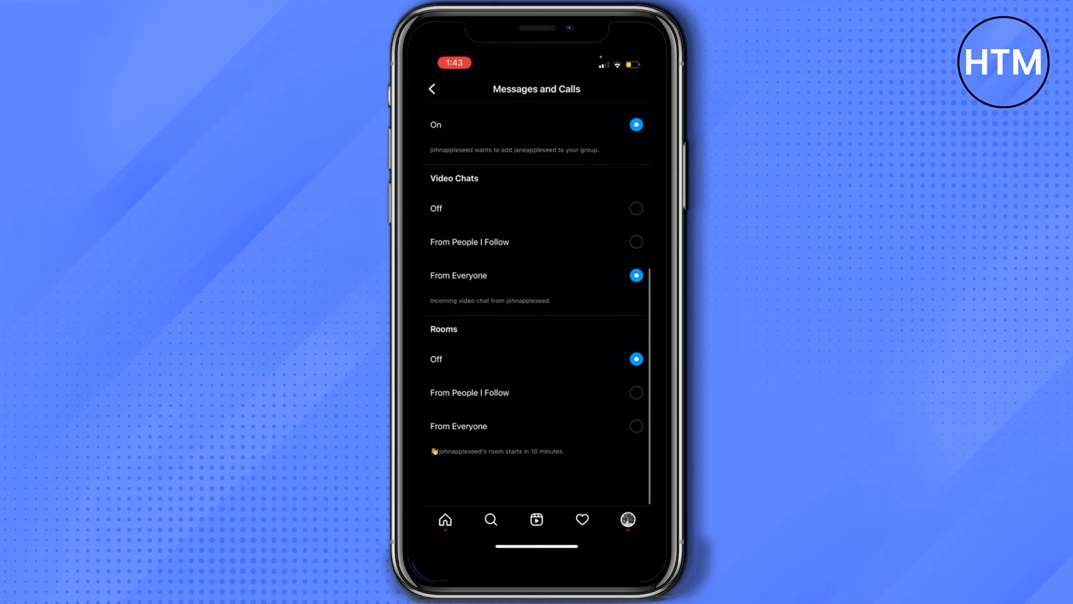
scroll("down", 3)
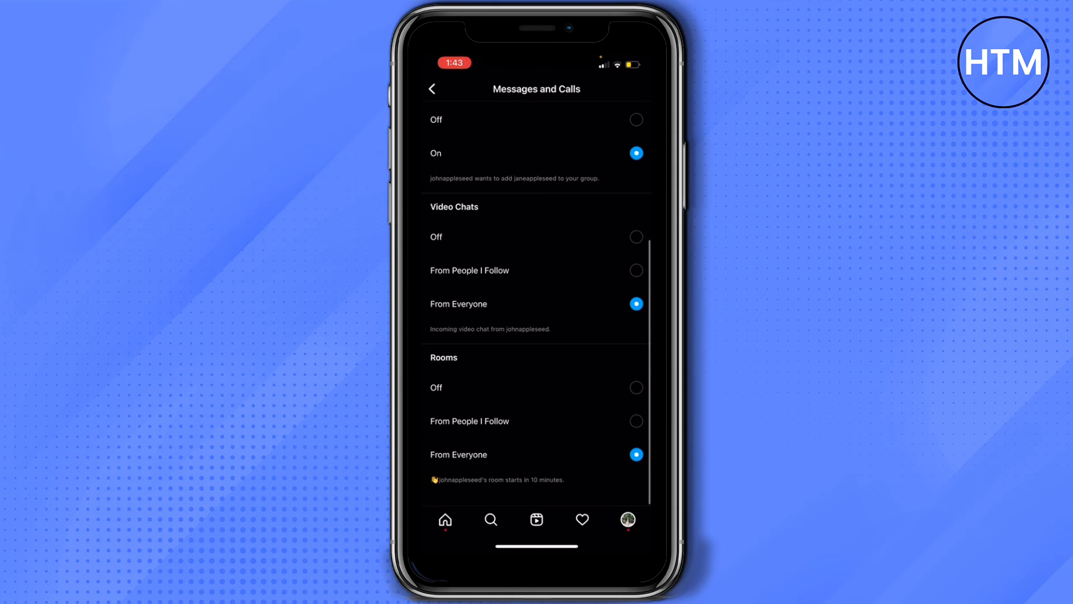
- Turn Live Videos notifications on under Live and Reels
left_click(432, 88)
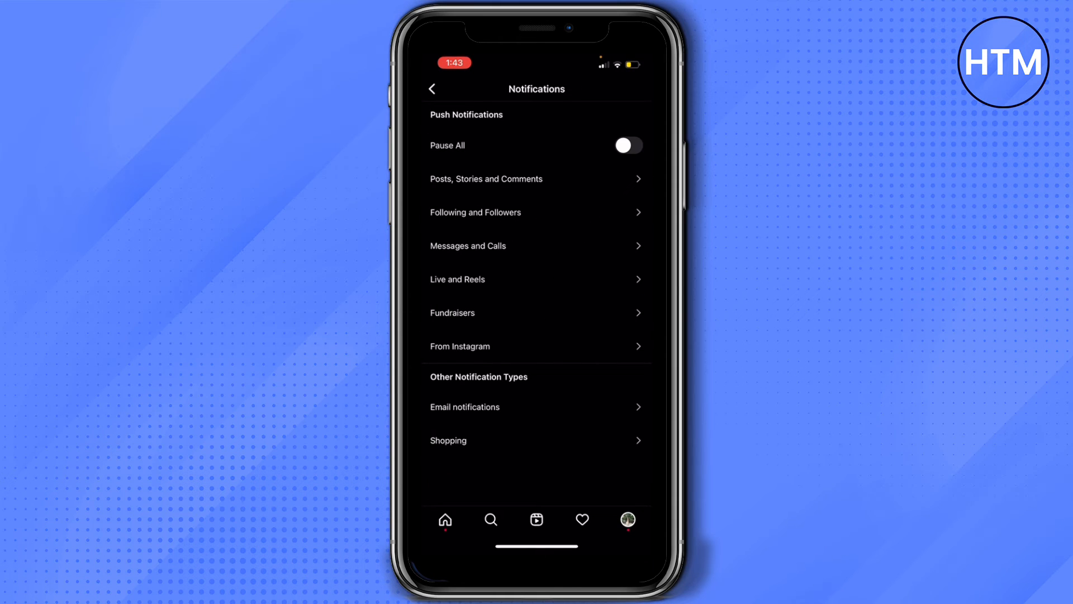
left_click(537, 279)
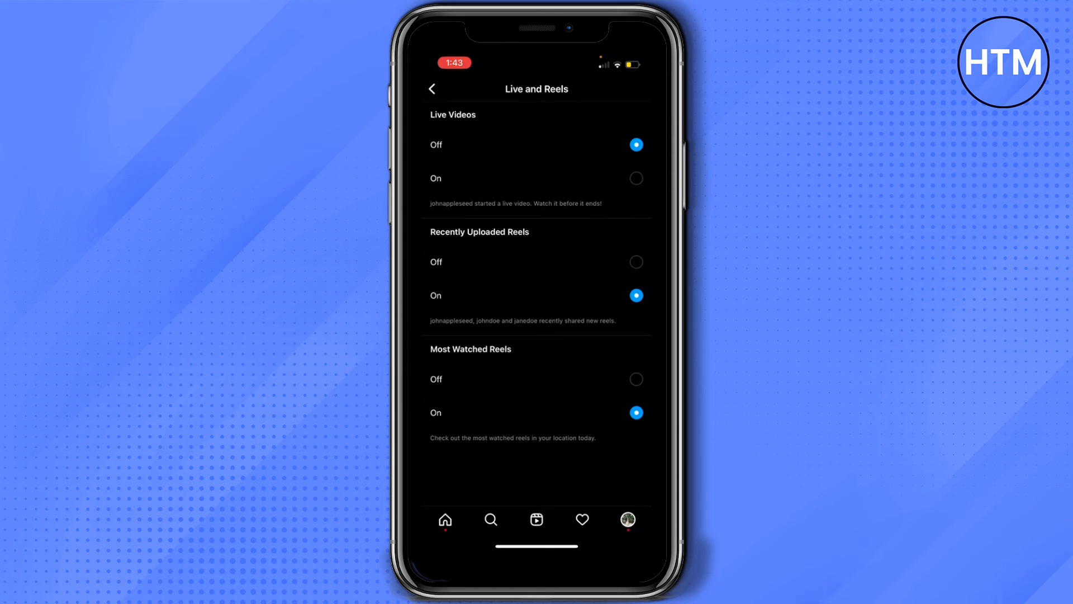
left_click(636, 178)
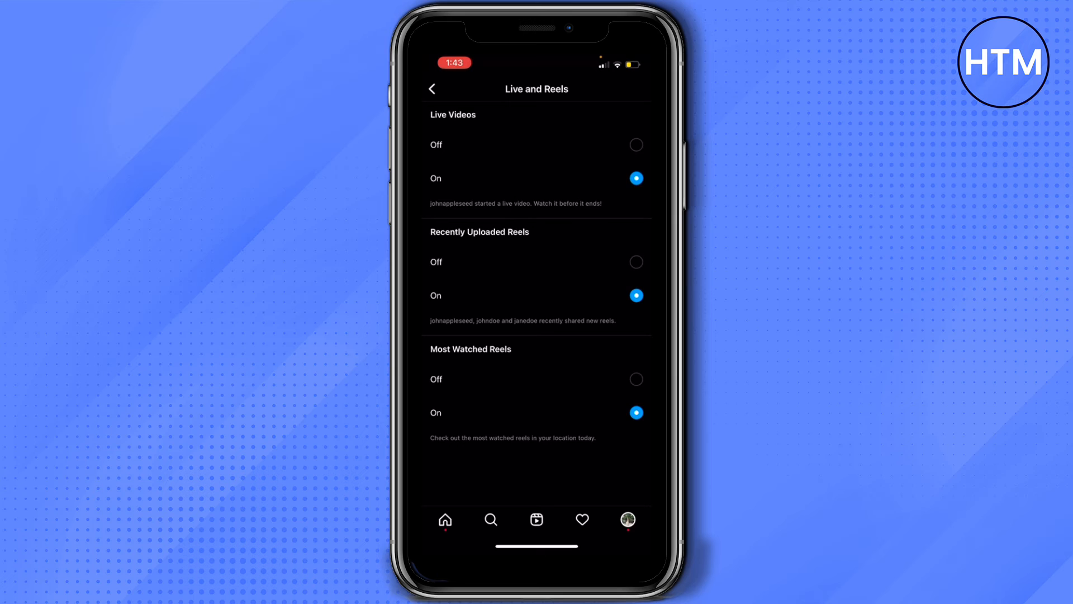
left_click(432, 88)
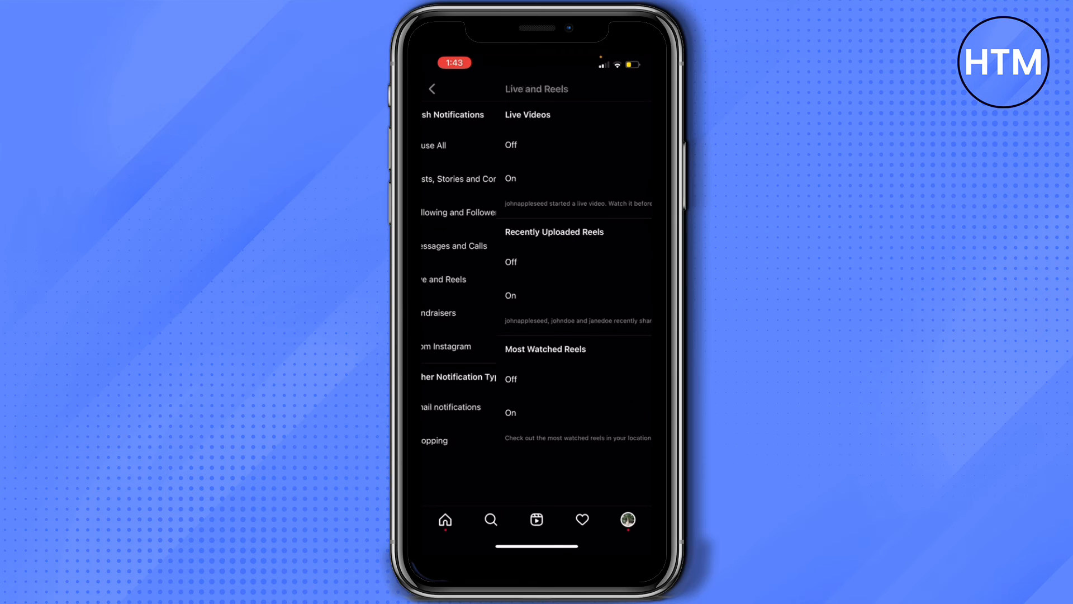
- Check Fundraisers, then turn Unrecognized Logins on under From Instagram
left_click(432, 88)
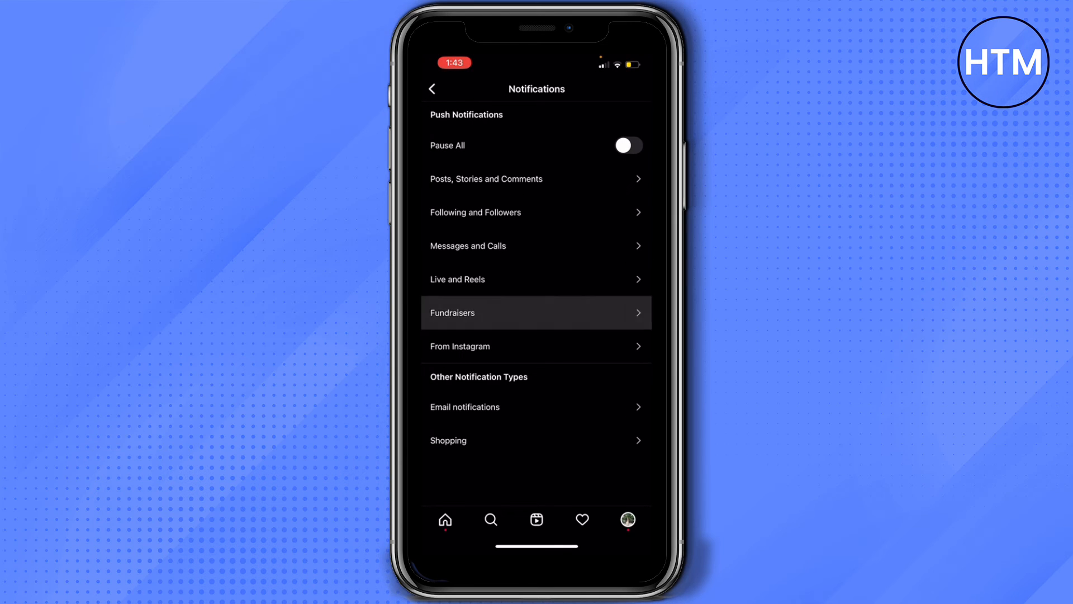
left_click(536, 312)
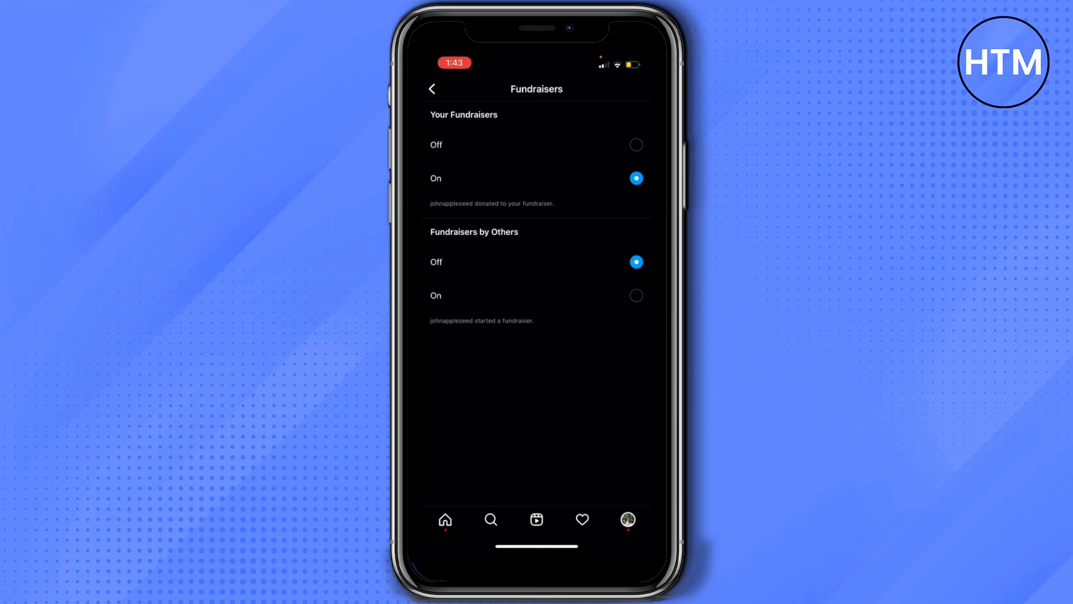
left_click(433, 88)
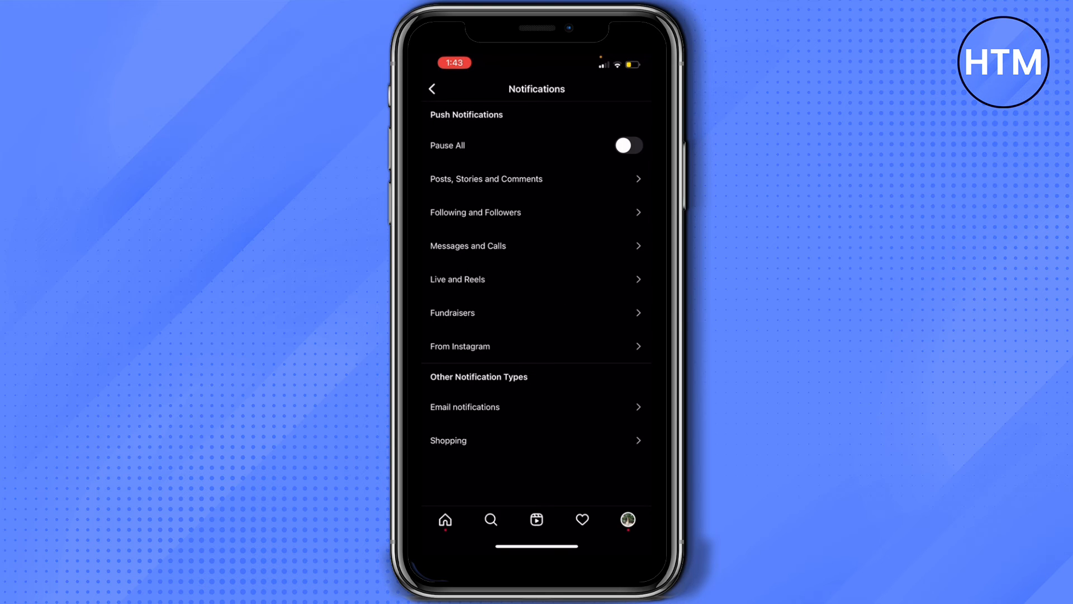
left_click(537, 345)
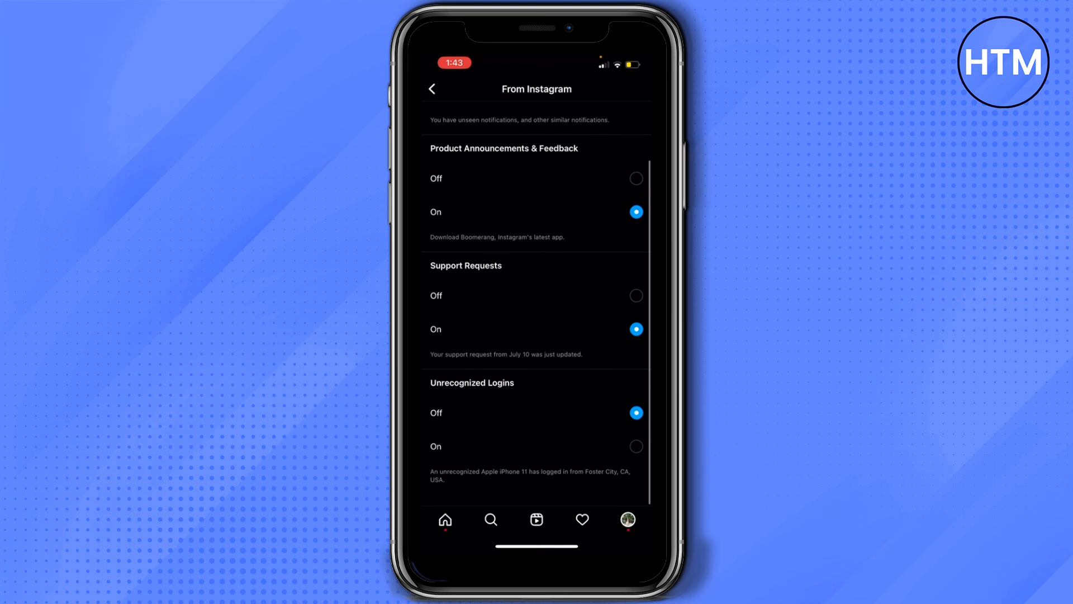
left_click(634, 445)
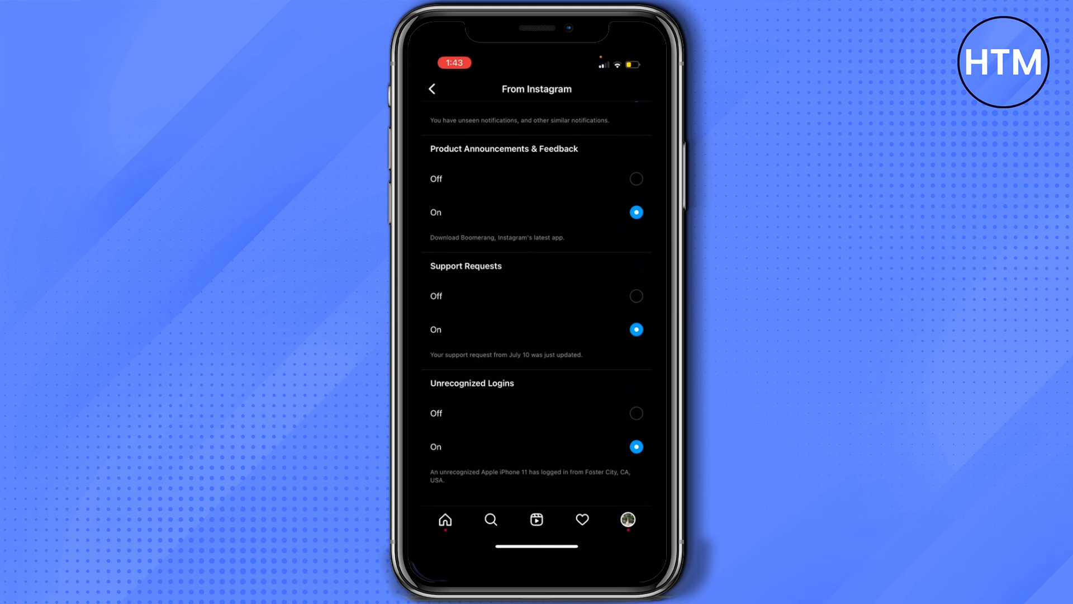
left_click(432, 88)
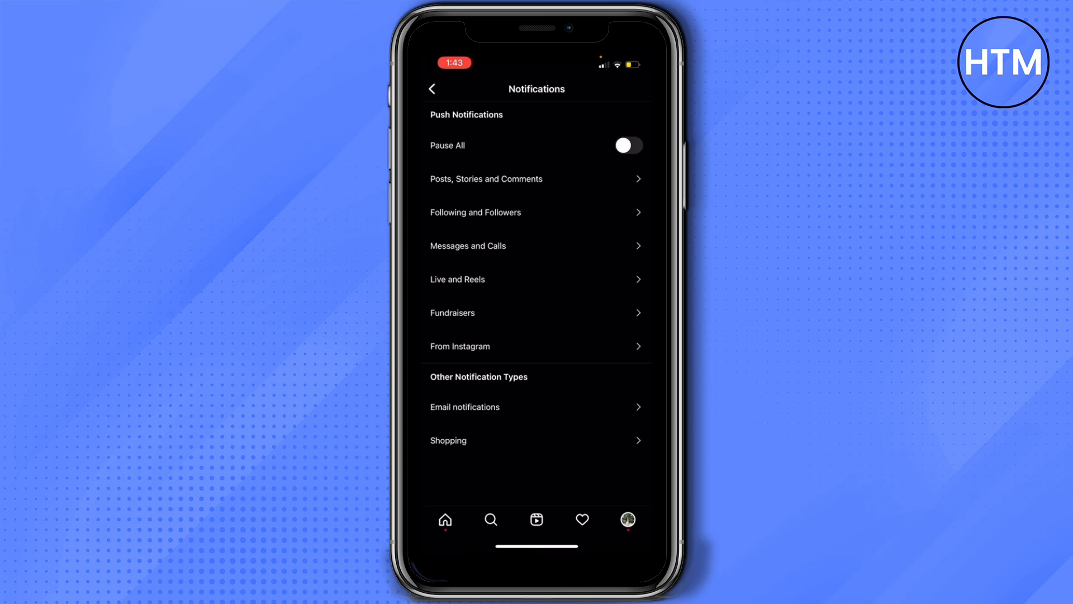